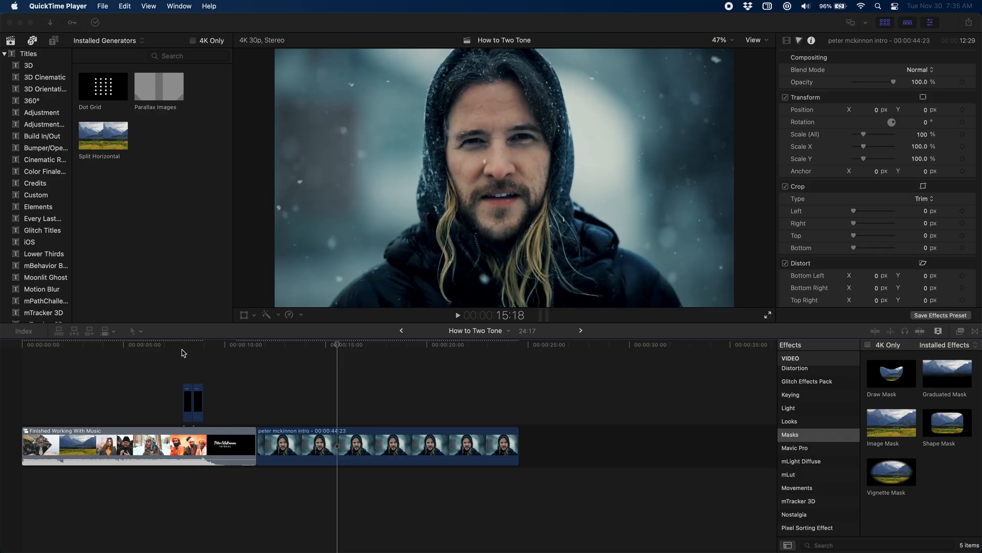
mouse_move(185, 349)
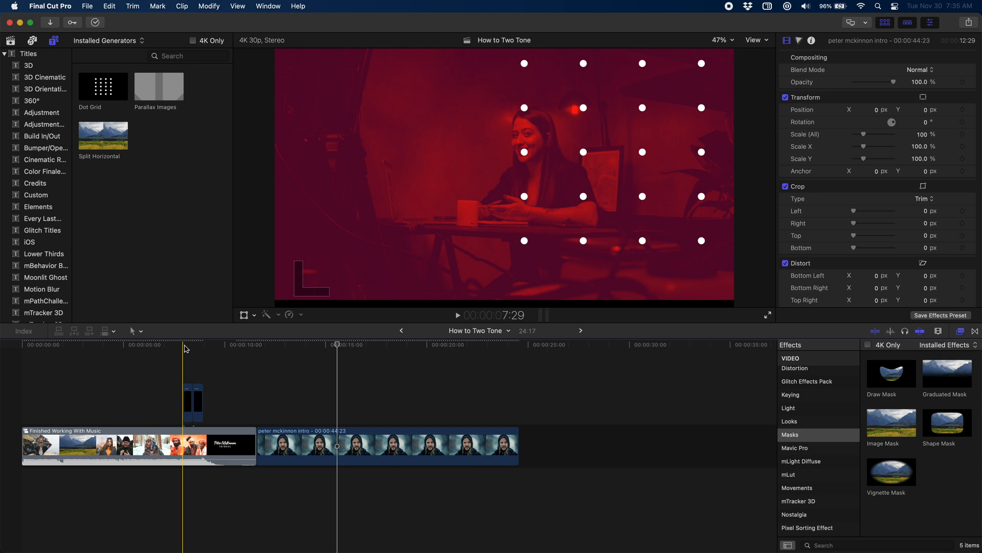
Step: Select the hooded man's freeze-frame clip and apply Colorize from the Color effects category
click(337, 343)
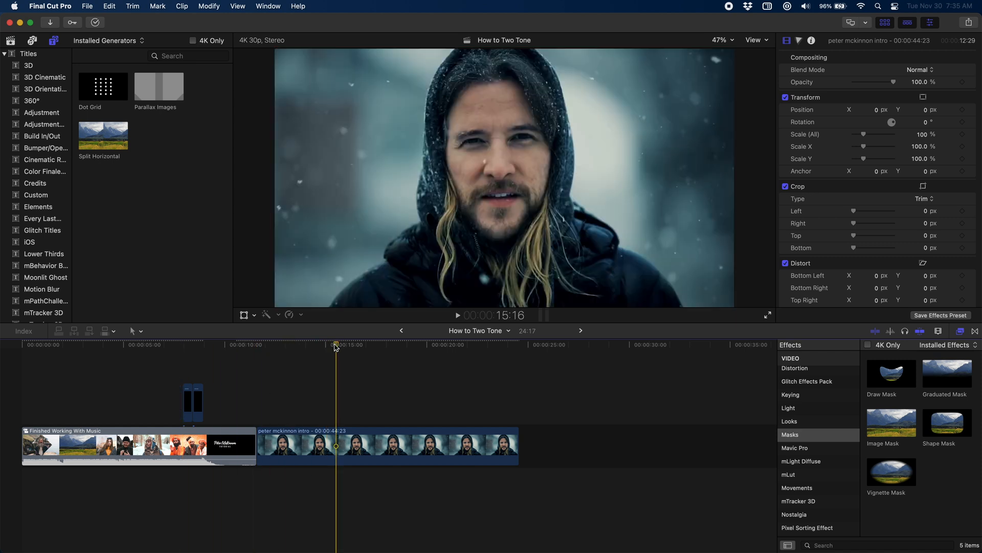
click(387, 445)
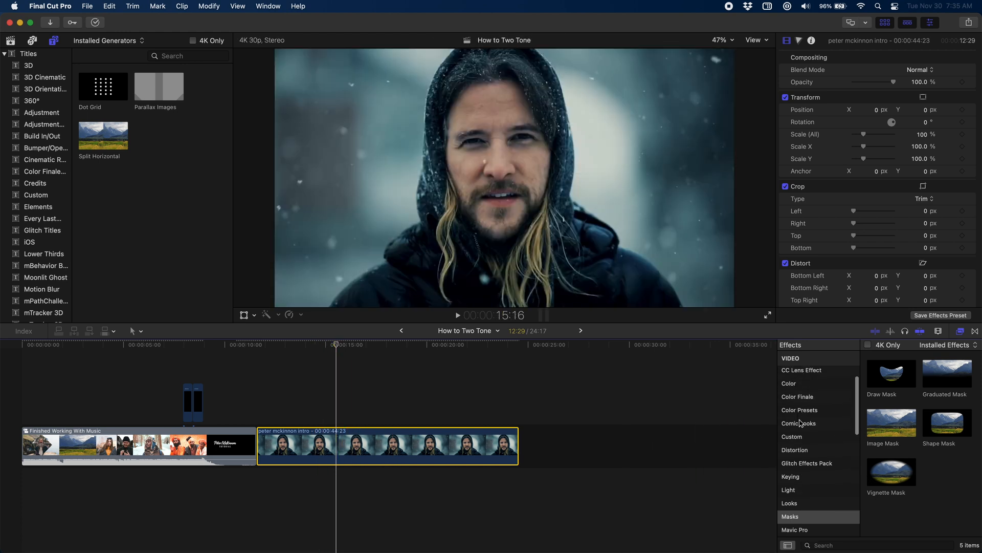
click(789, 383)
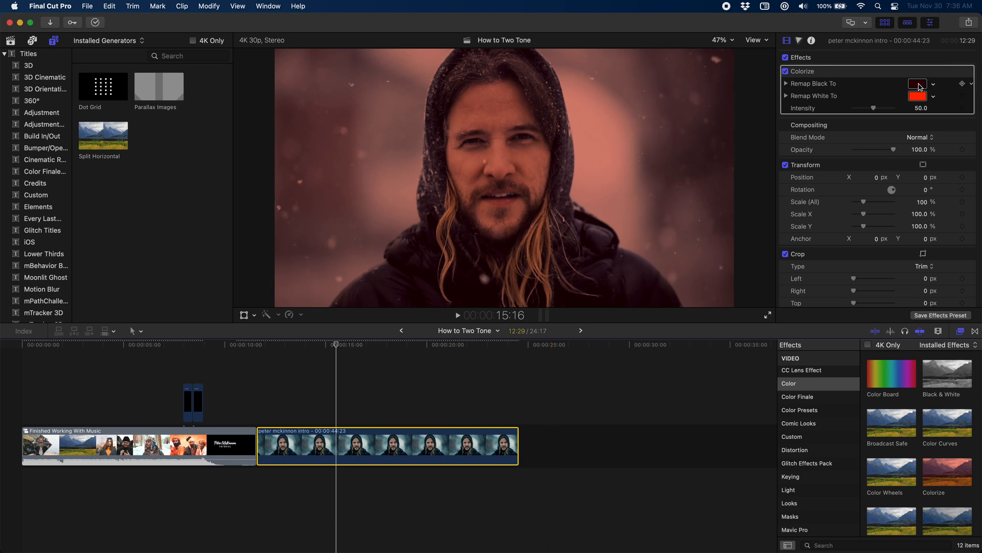
Step: Remap Black To deep navy (070437) and Remap White To dark crimson (8A0D23) via hex values
click(917, 83)
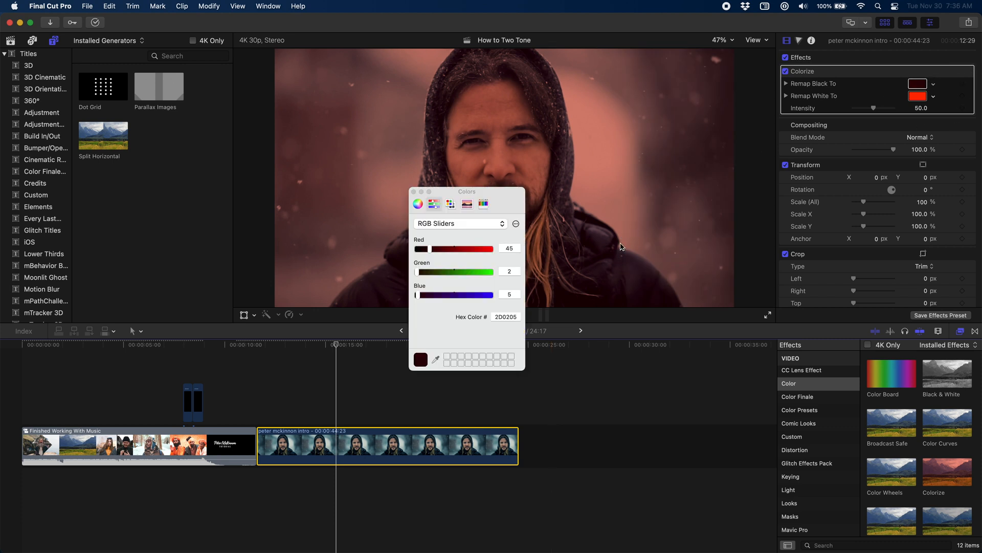
click(505, 316)
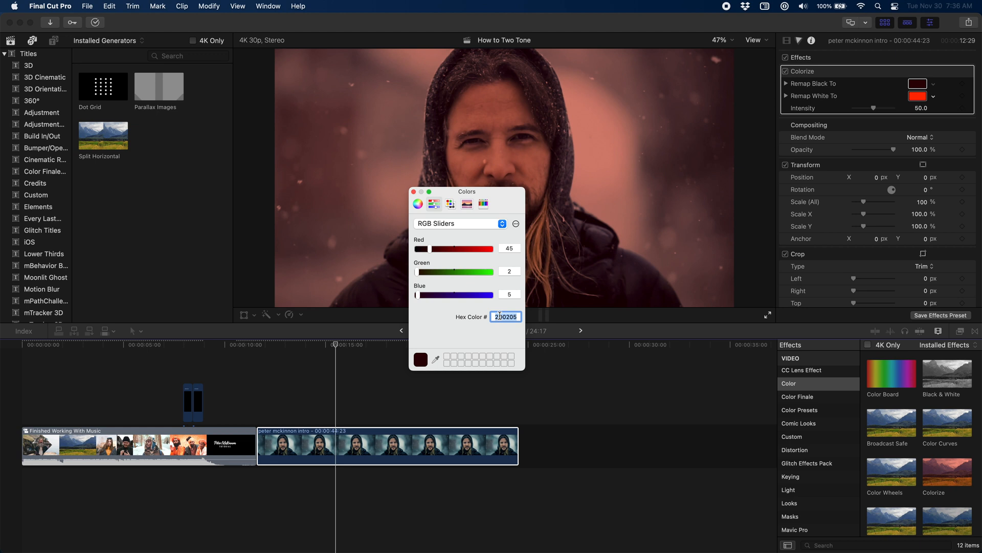
text(070437)
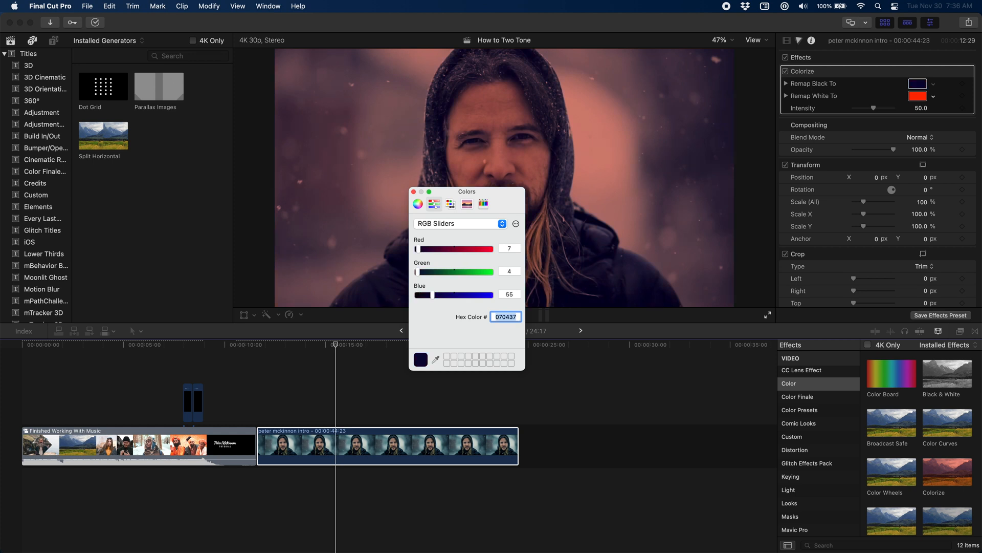
text(FF2A03)
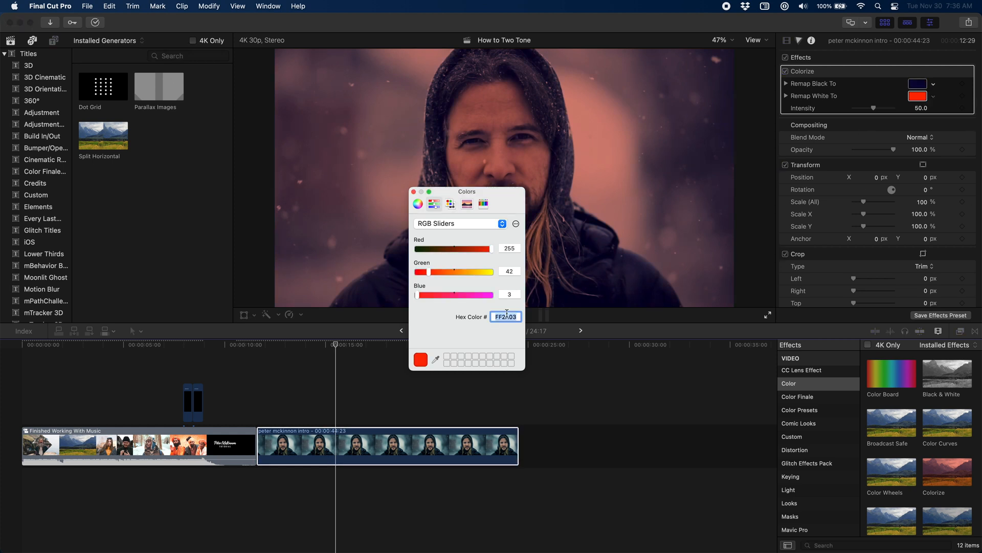
text(8a)
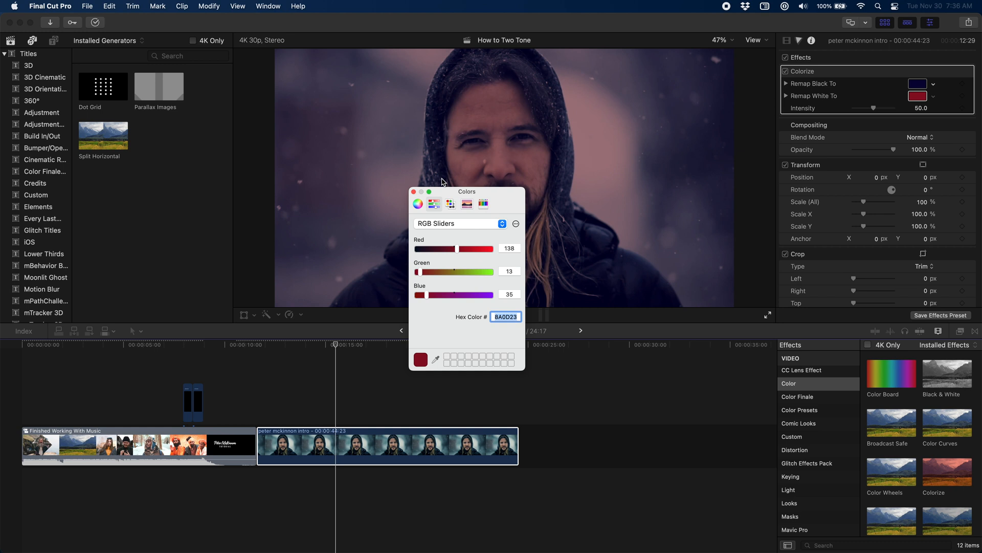
Step: Dismiss the Colors window and raise Colorize Intensity to 100
click(413, 192)
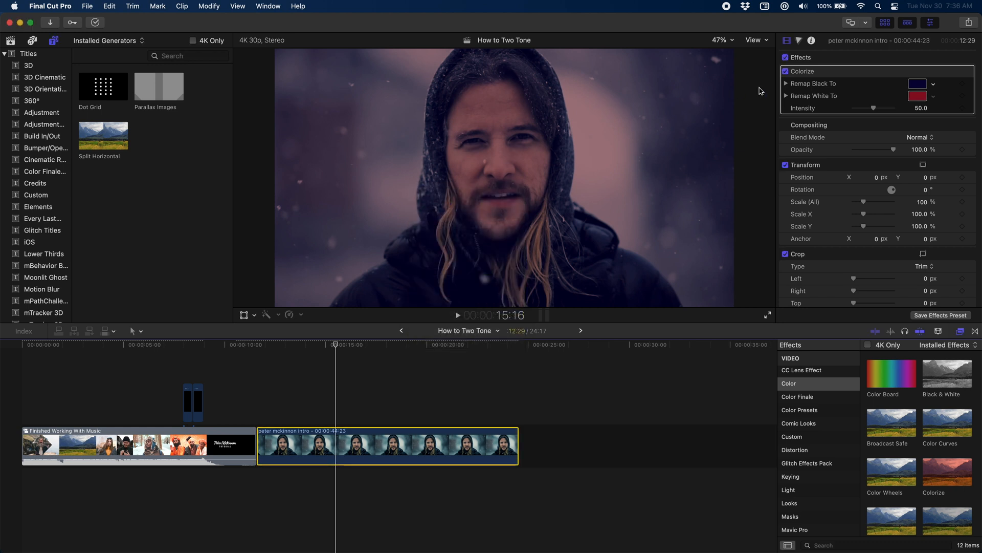
drag(889, 107, 910, 108)
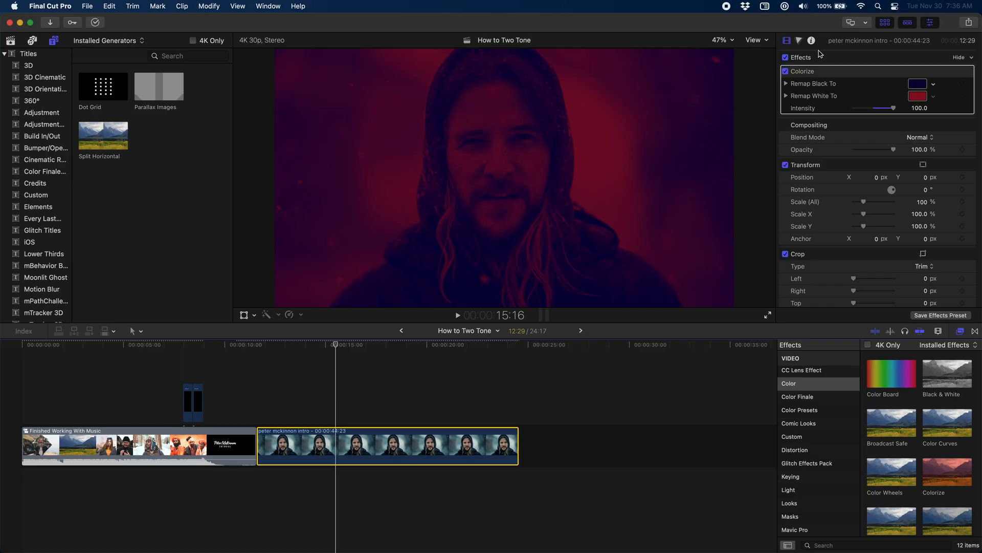
Step: Lift the Color Board Global exposure puck to 24% to brighten the two-tone shot
click(799, 40)
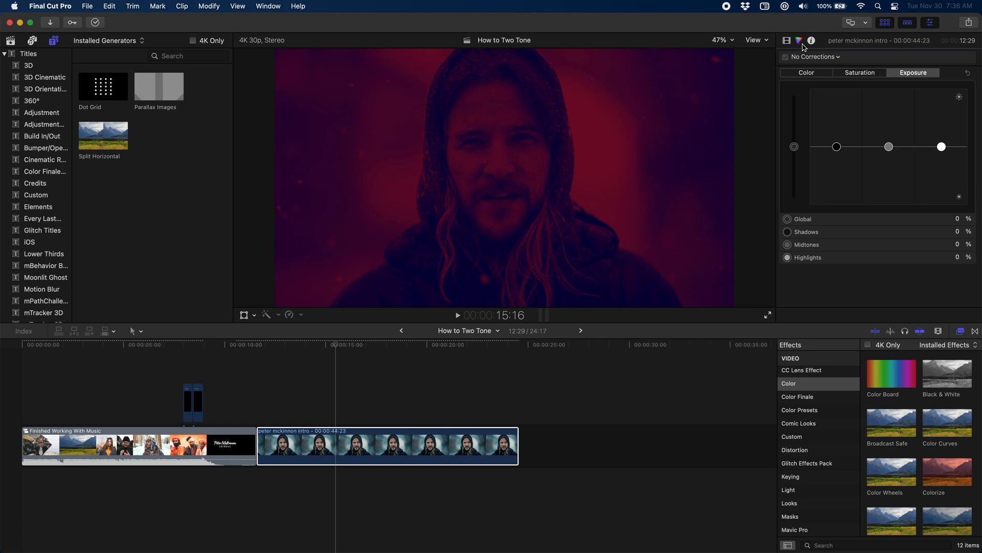
drag(794, 147, 794, 135)
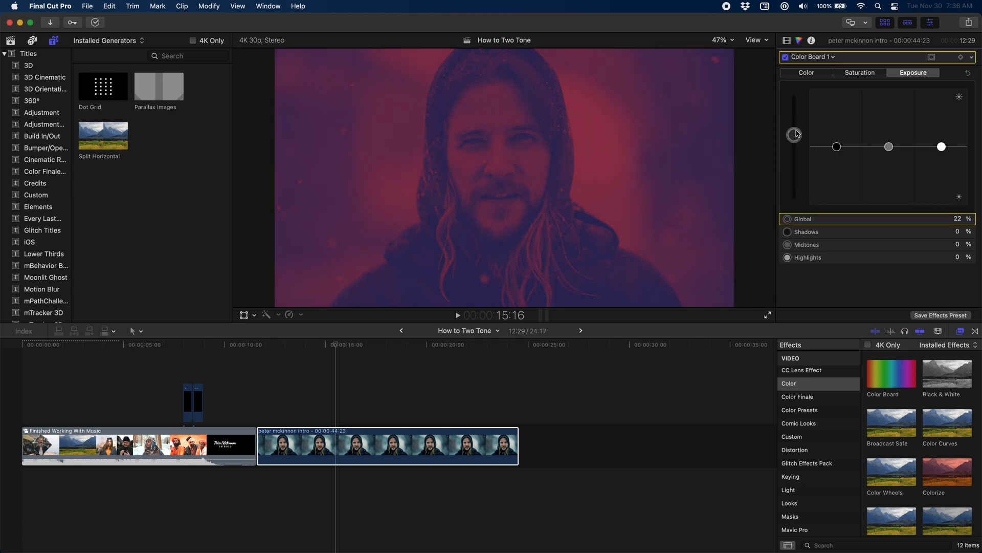
drag(794, 134, 794, 132)
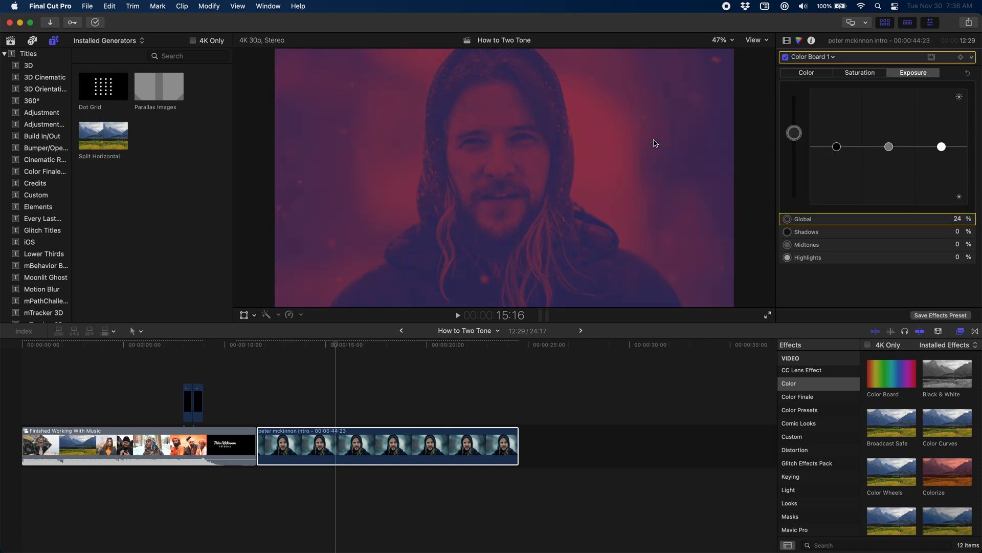